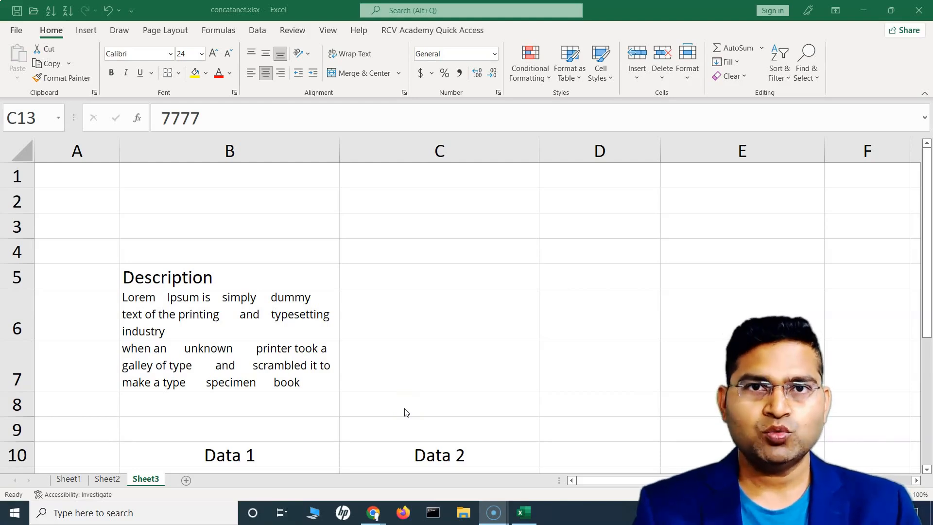
mouse_move(369, 402)
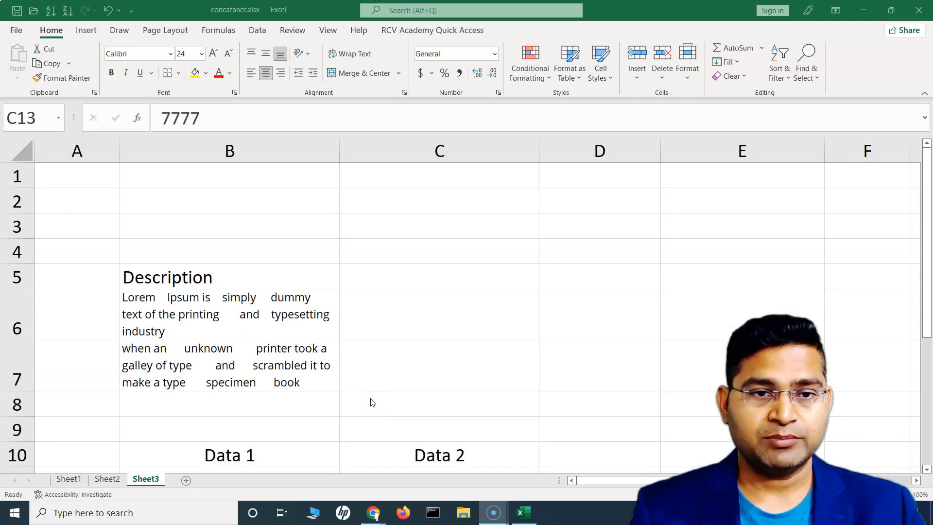
Step: Delete the empty rows 1–3 so the Description heading moves up to row 2
click(229, 314)
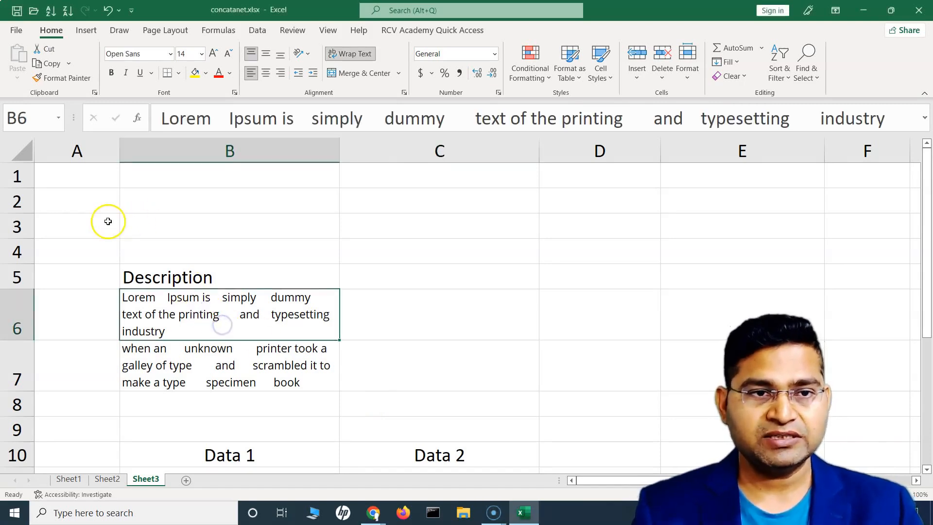
right_click(18, 225)
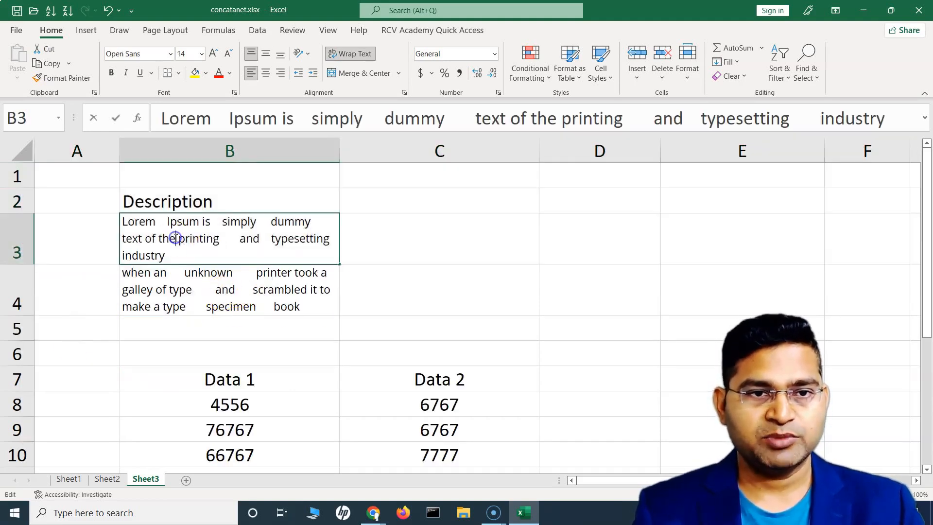
click(350, 54)
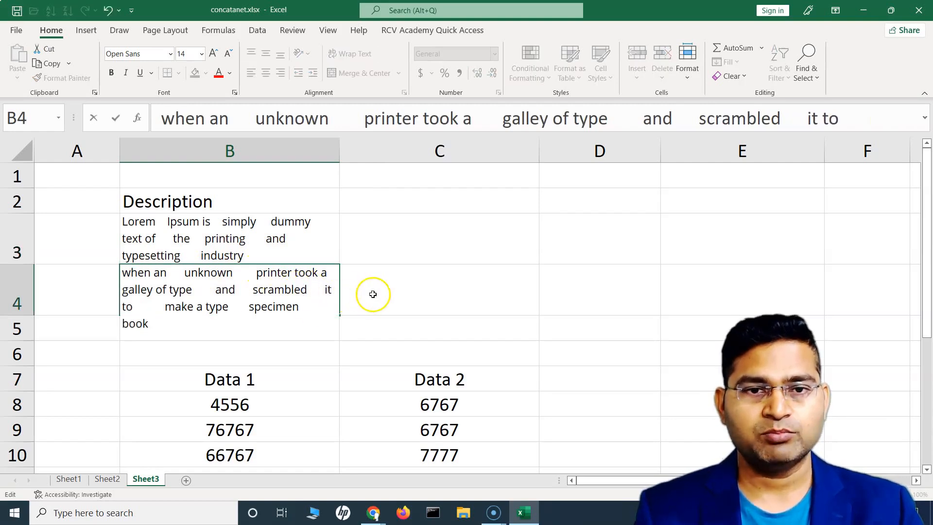
click(439, 238)
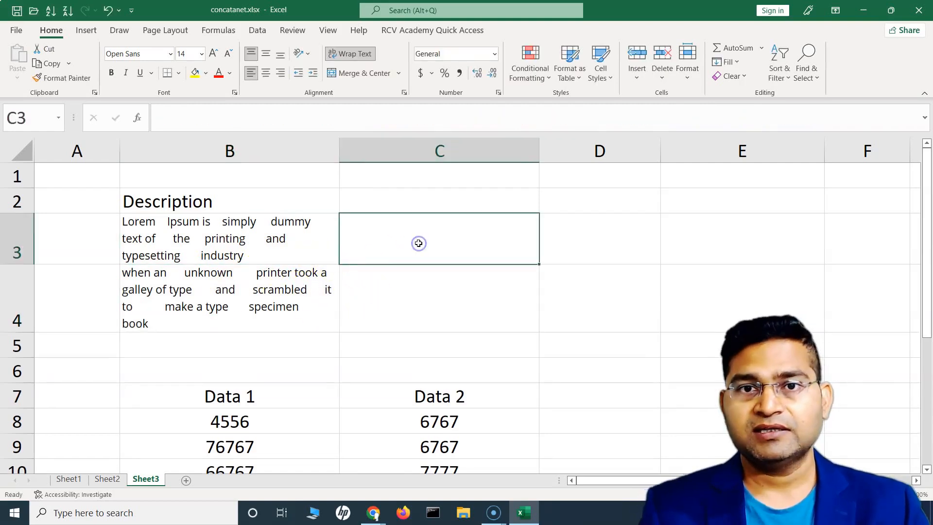
mouse_move(371, 236)
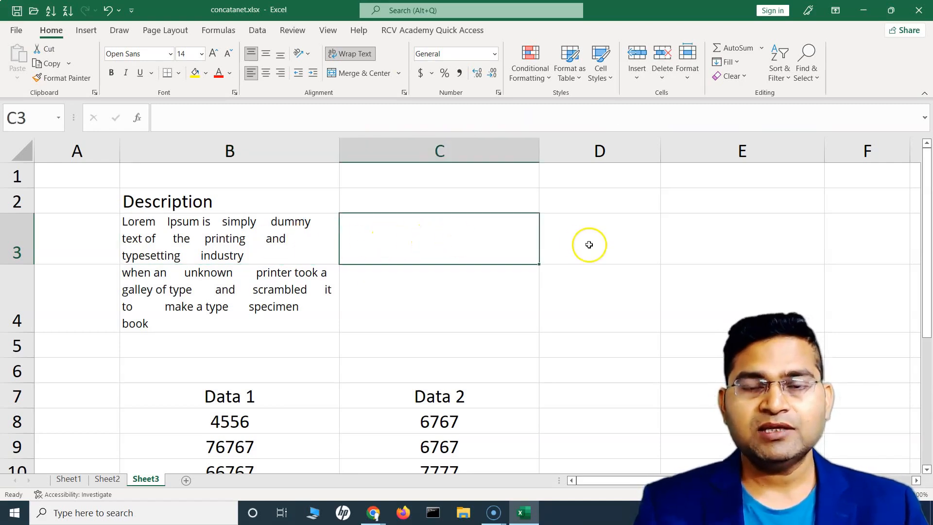
Step: Enter =TRIM(B3) in C3 to remove the first description's extra spaces
click(599, 238)
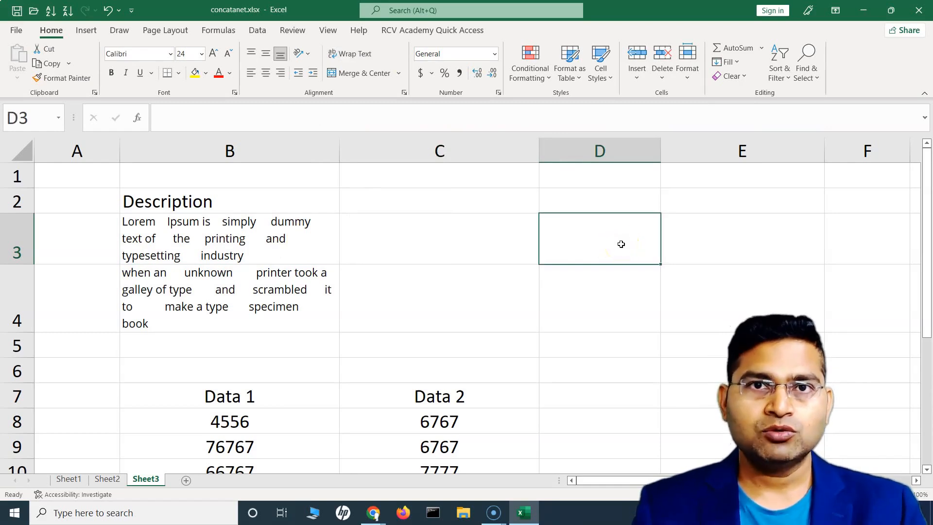
click(439, 238)
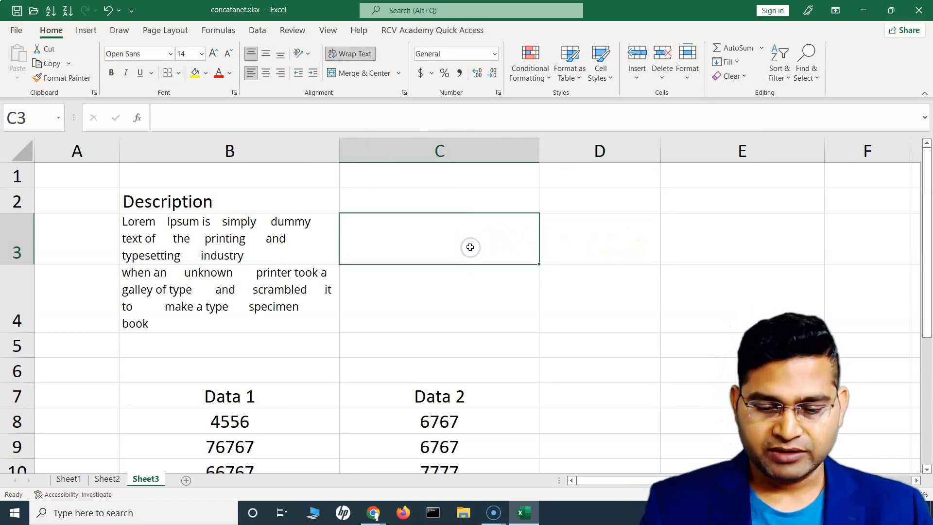
text(=TRI)
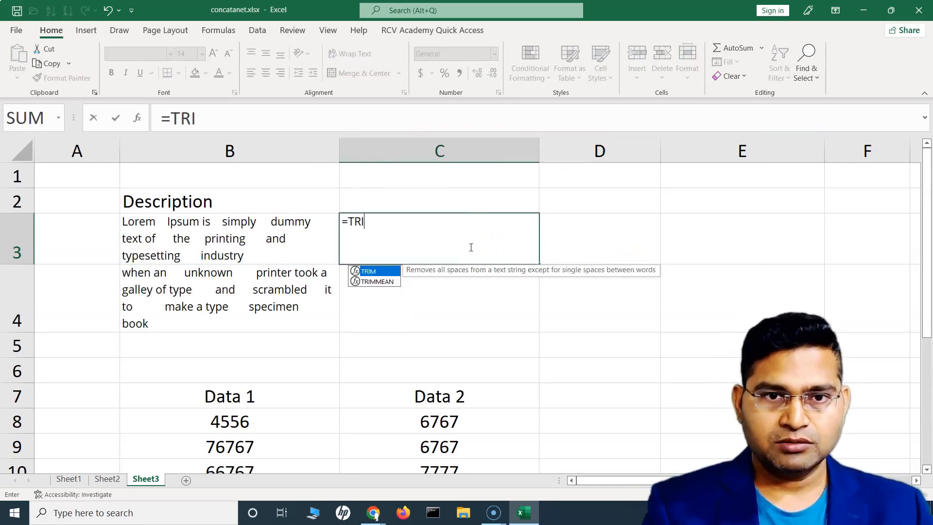
double_click(368, 271)
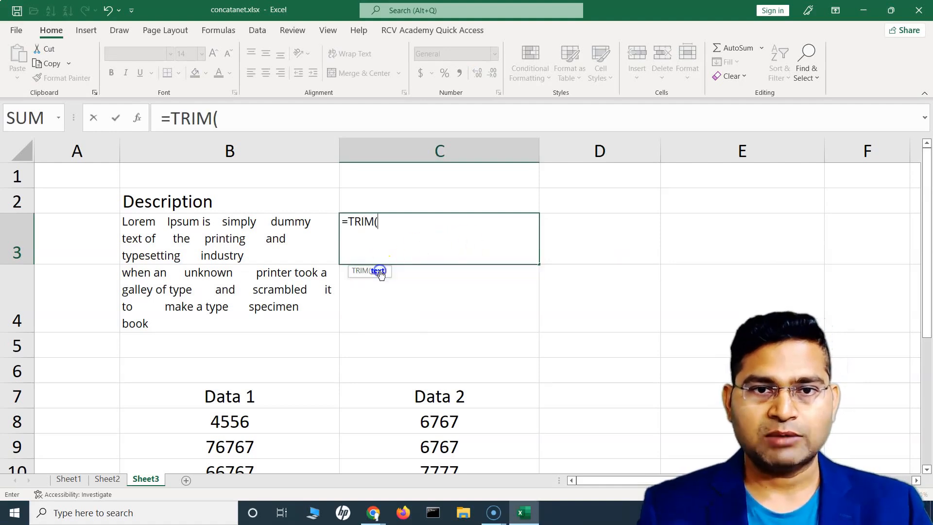
click(228, 238)
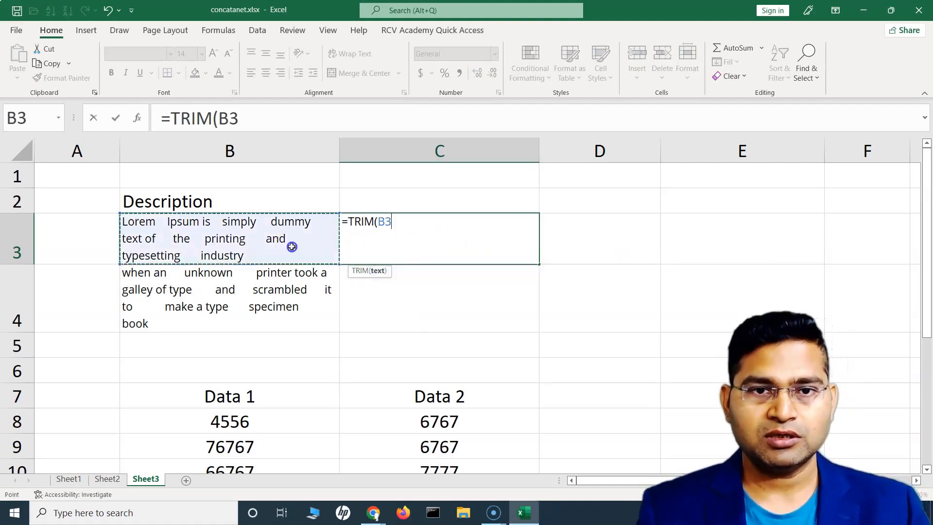
key(Return)
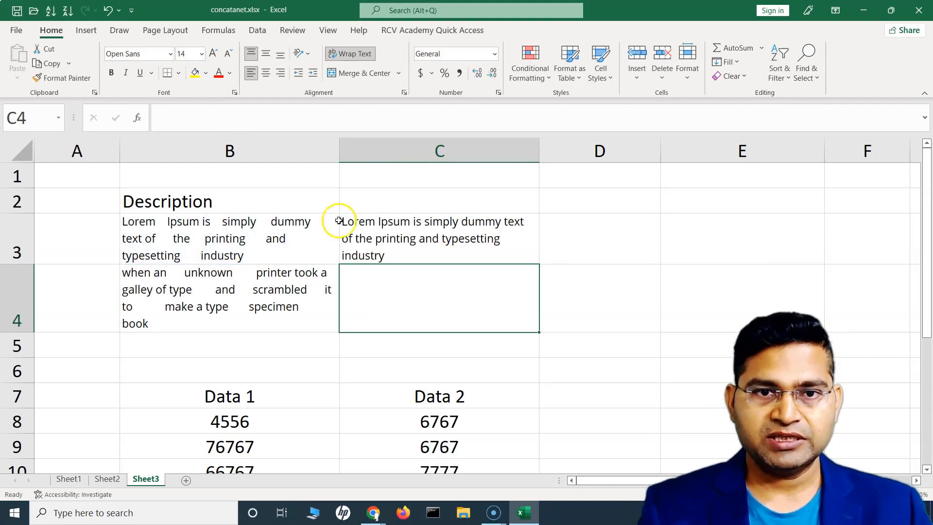
Step: Enter =UPPER(C3) in D3 and wrap the capitalised text within the cell
click(603, 237)
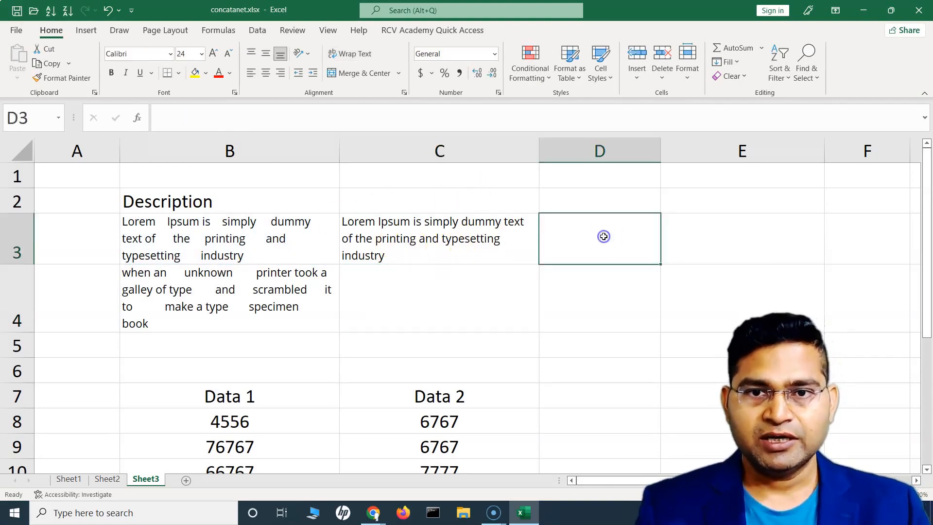
text(=)
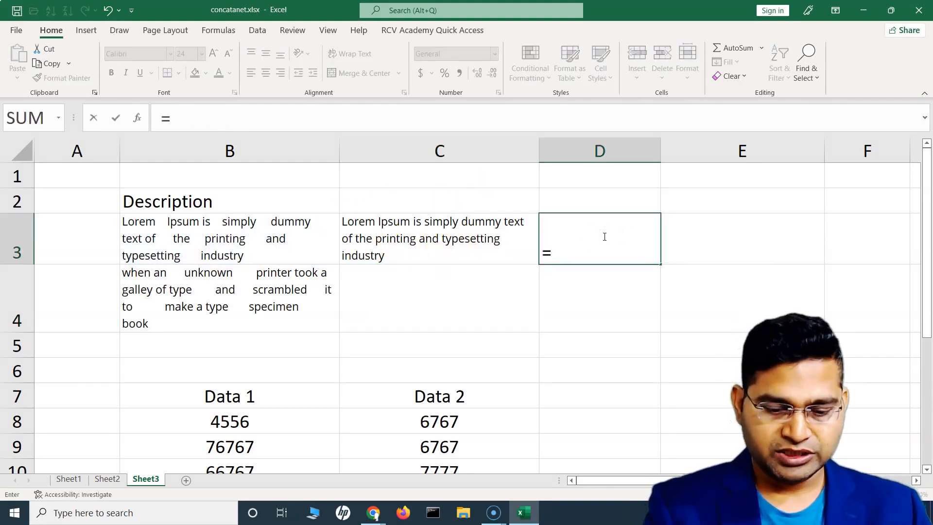
text(UPPER(C3)
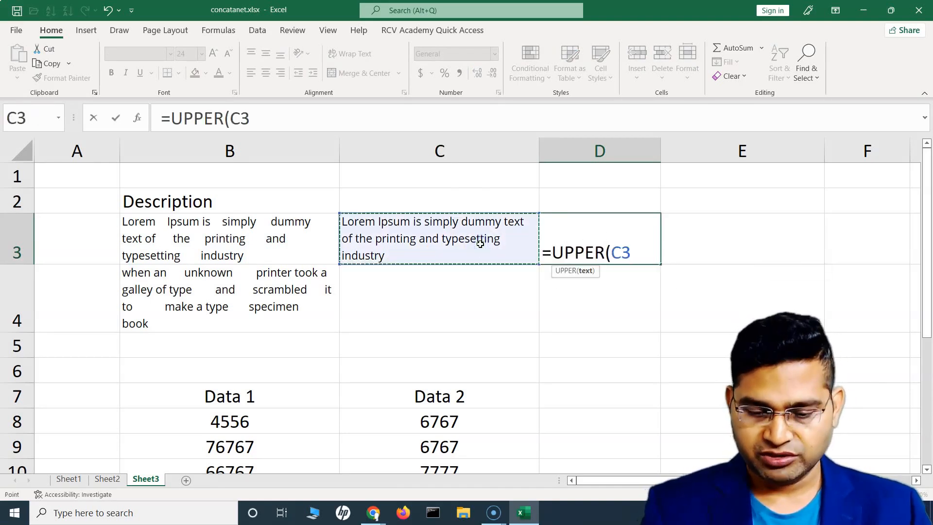
key(Return)
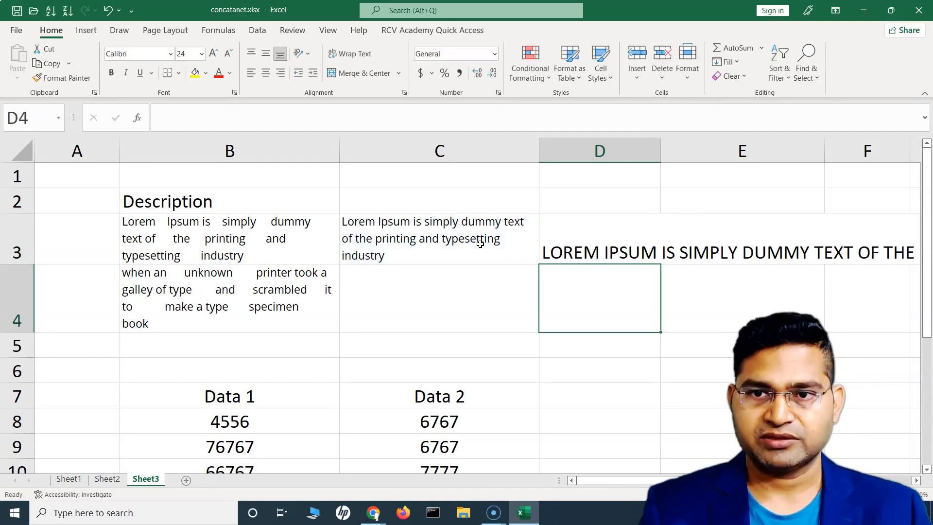
right_click(439, 238)
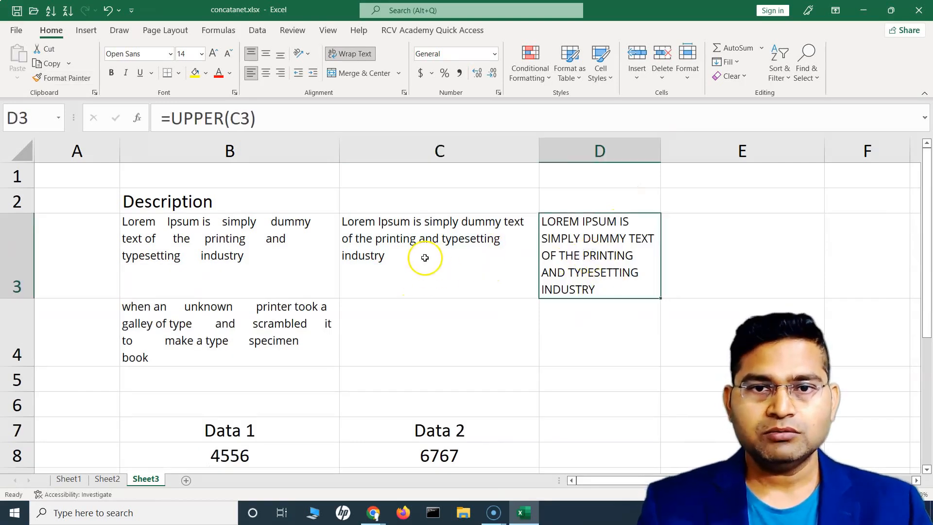
Step: Clear the TRIM and UPPER results from C3:D3, then reselect C3
click(439, 256)
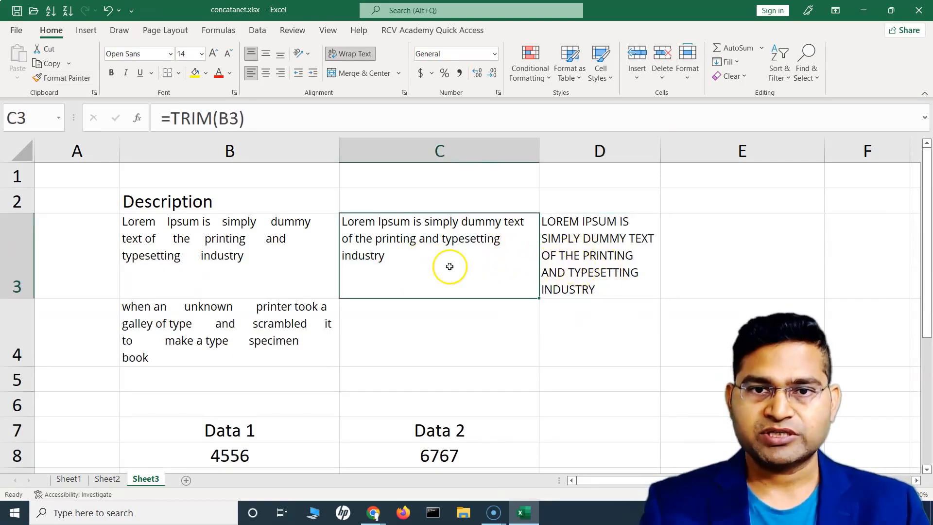
click(598, 256)
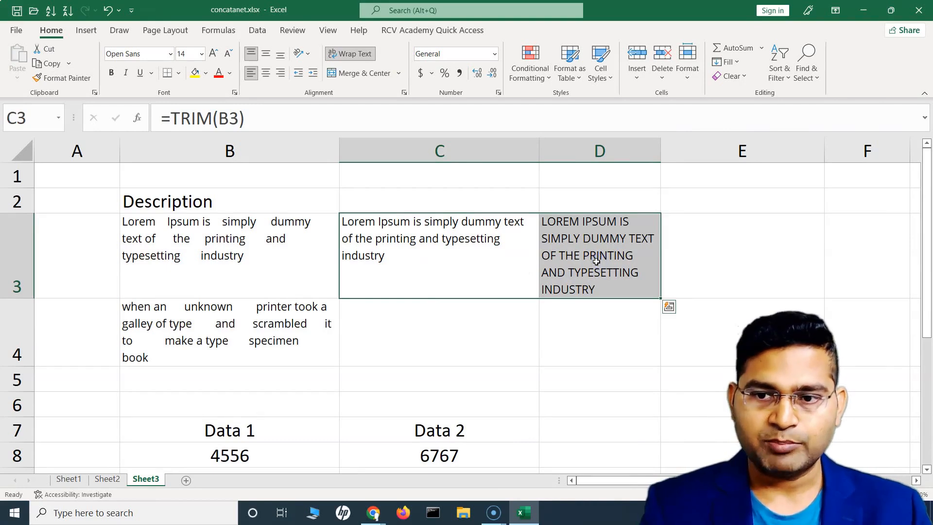
key(Delete)
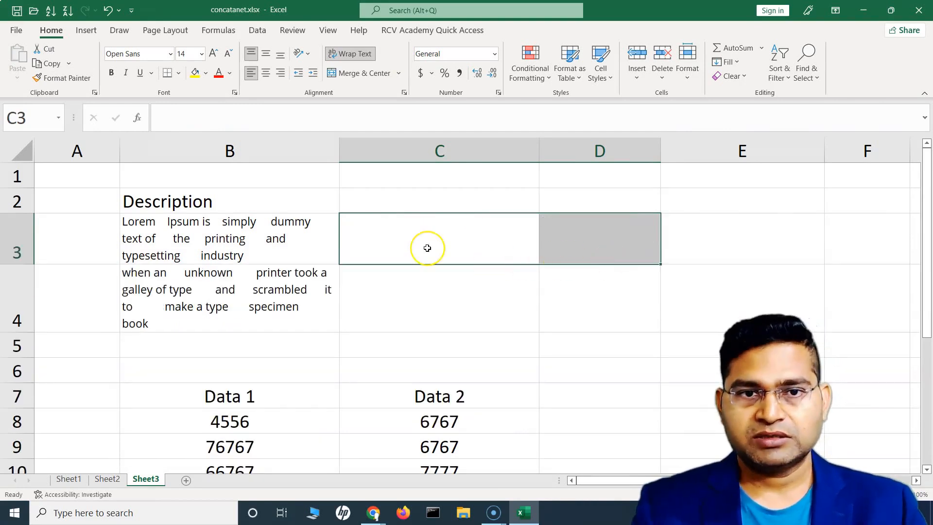
mouse_move(427, 248)
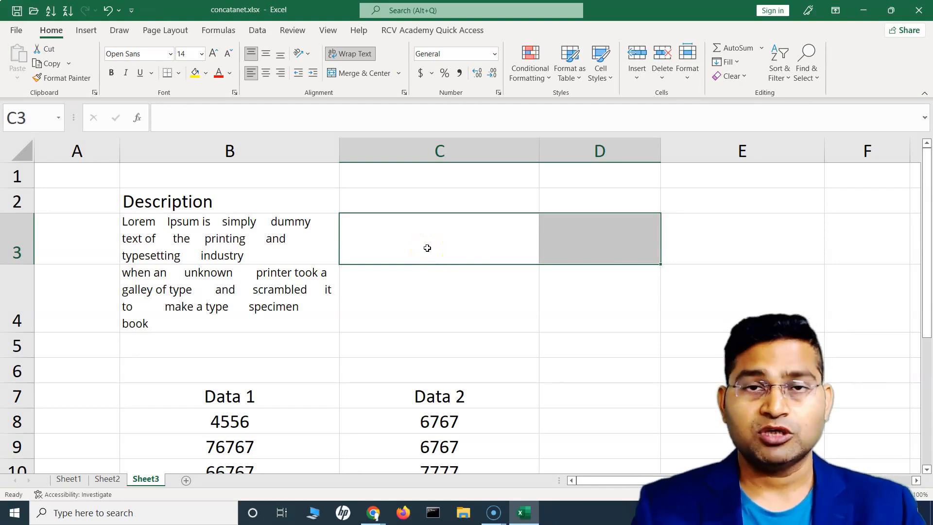
click(439, 239)
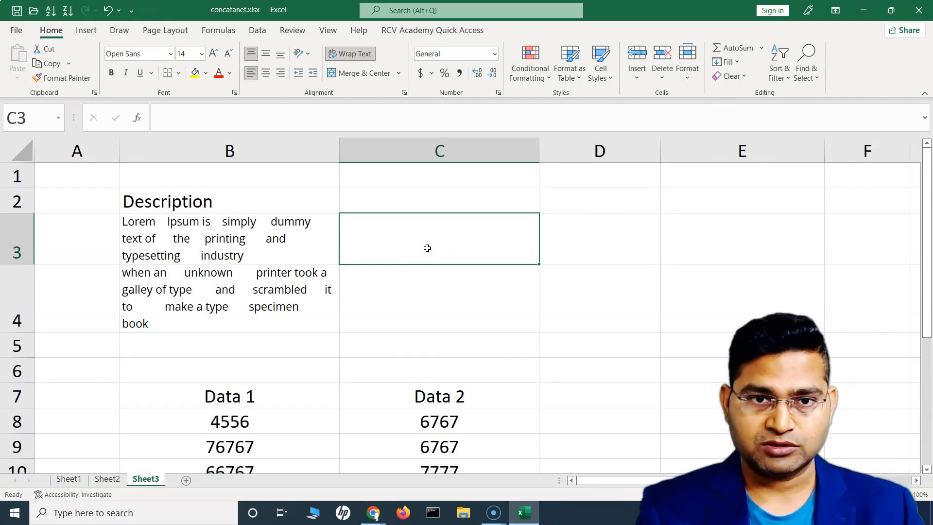
Step: Type =TRIM(UPPER(B3)) into C3 without confirming it
text(=TRIM()
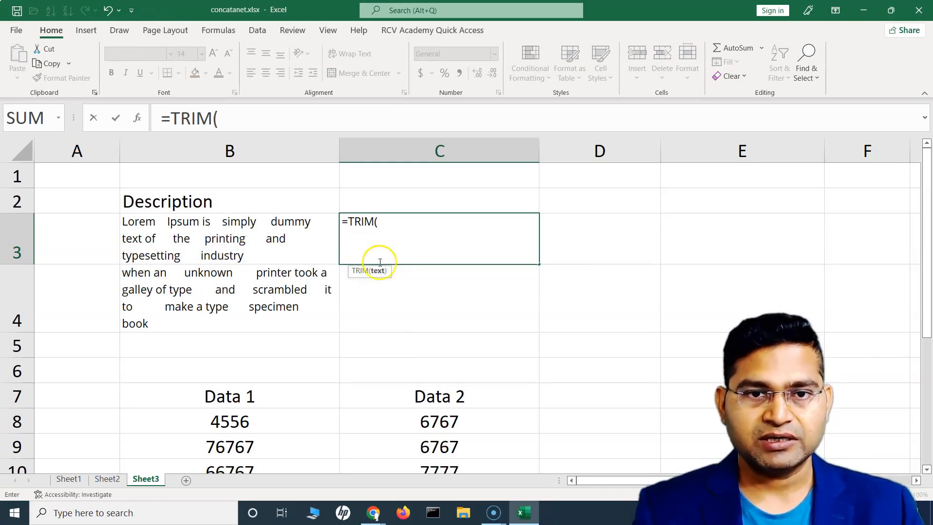
mouse_move(375, 275)
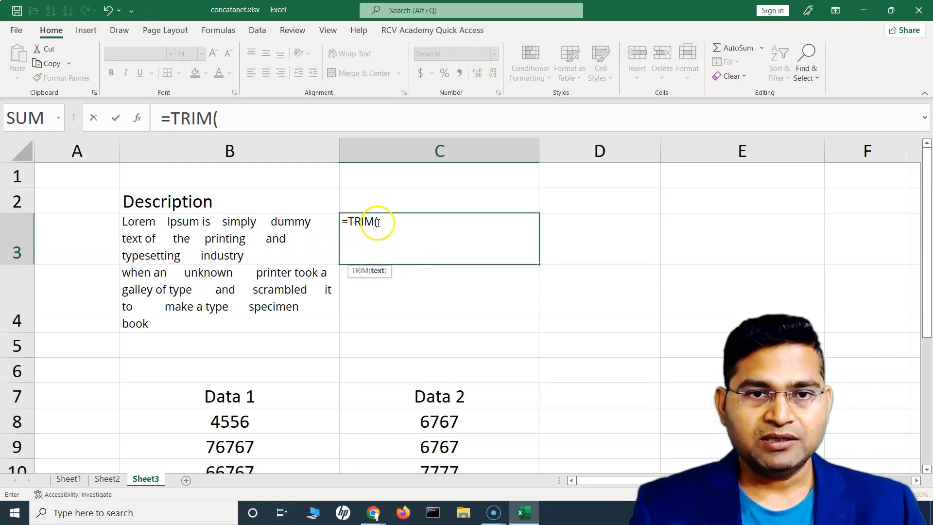
mouse_move(400, 226)
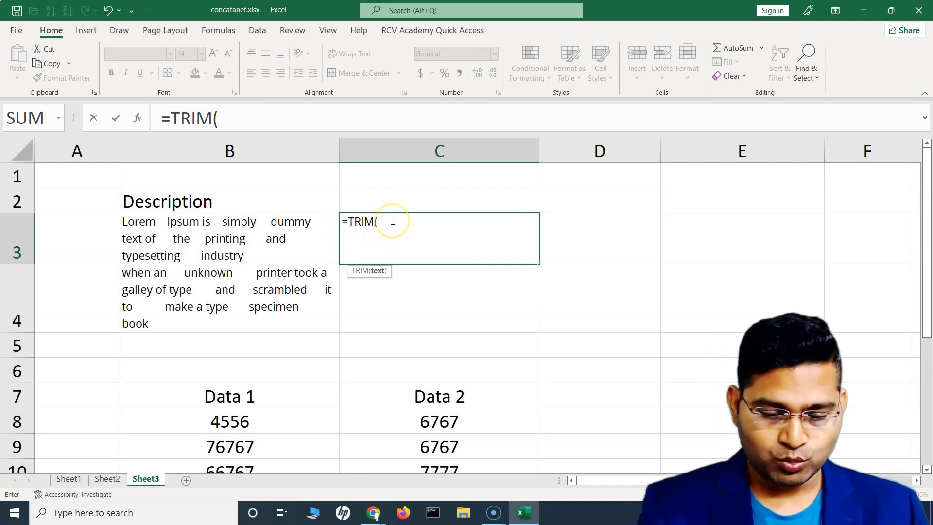
text(UPPER()
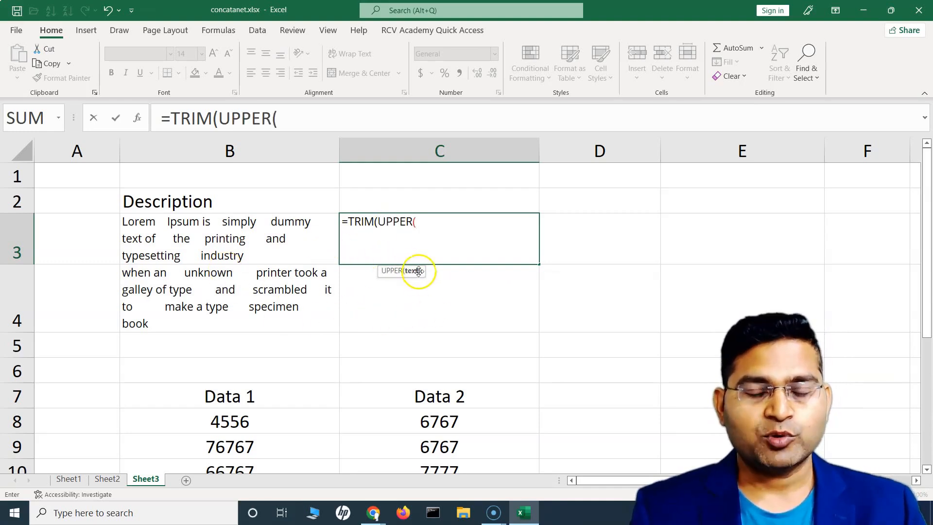
click(229, 238)
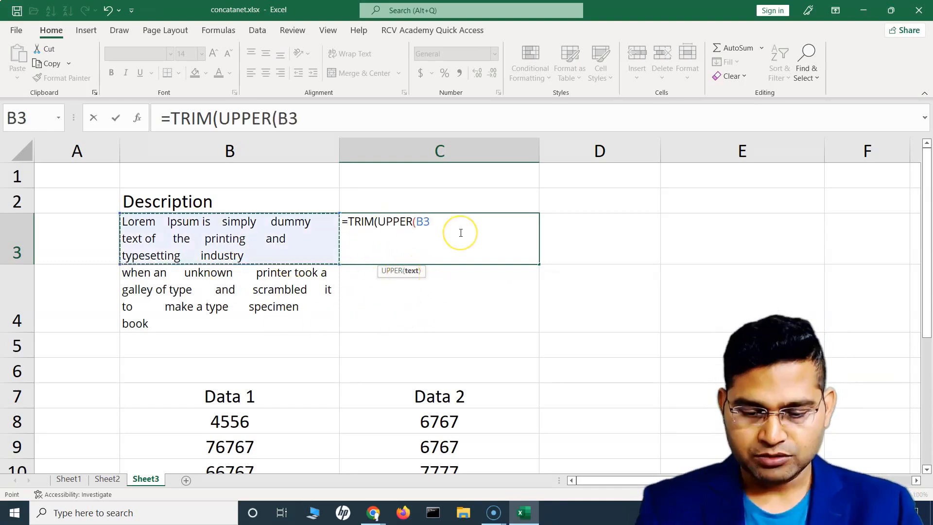
text())
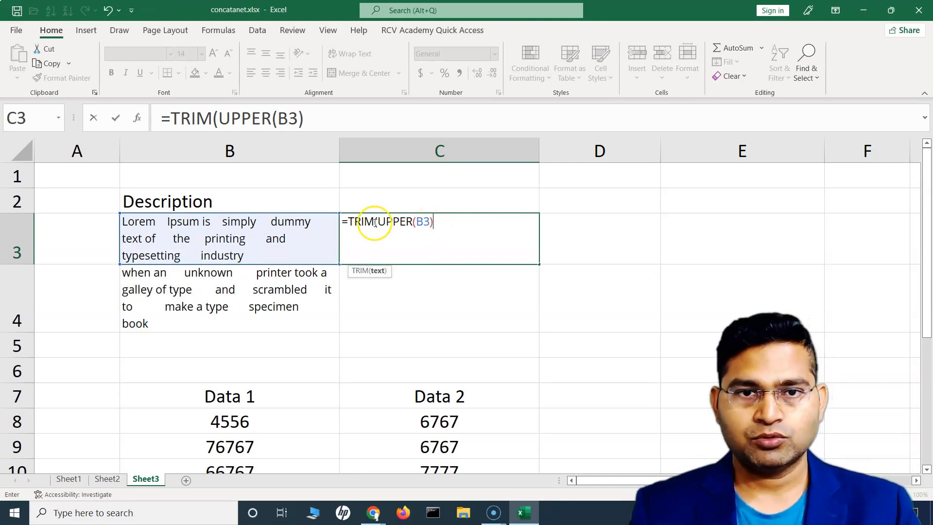
mouse_move(467, 229)
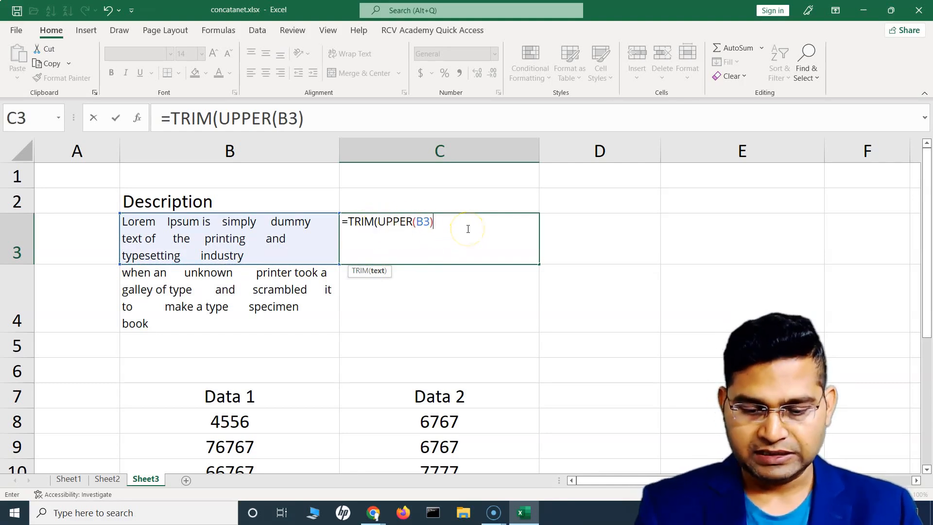
text())
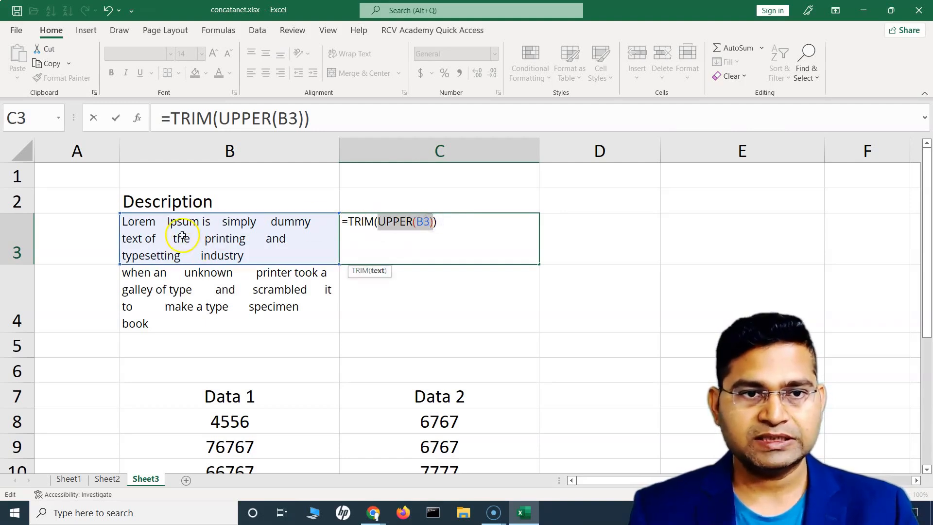
mouse_move(339, 222)
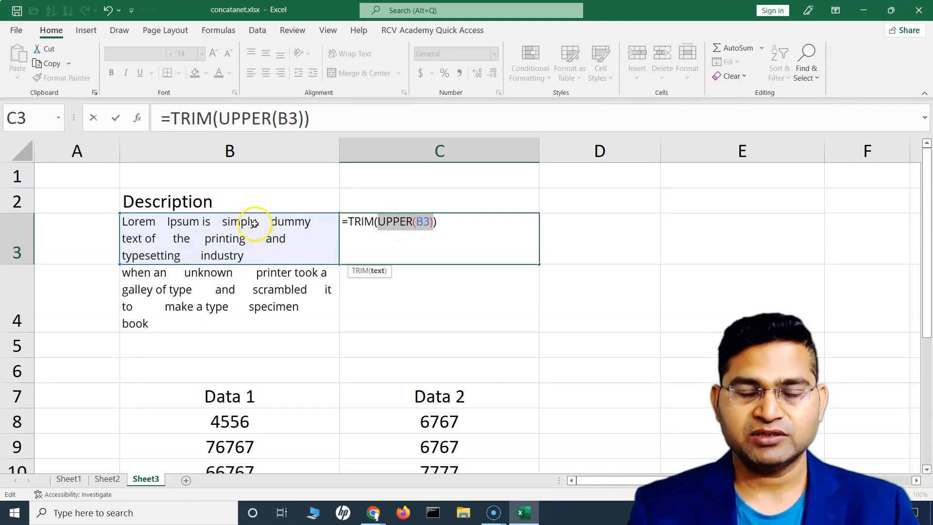
mouse_move(486, 219)
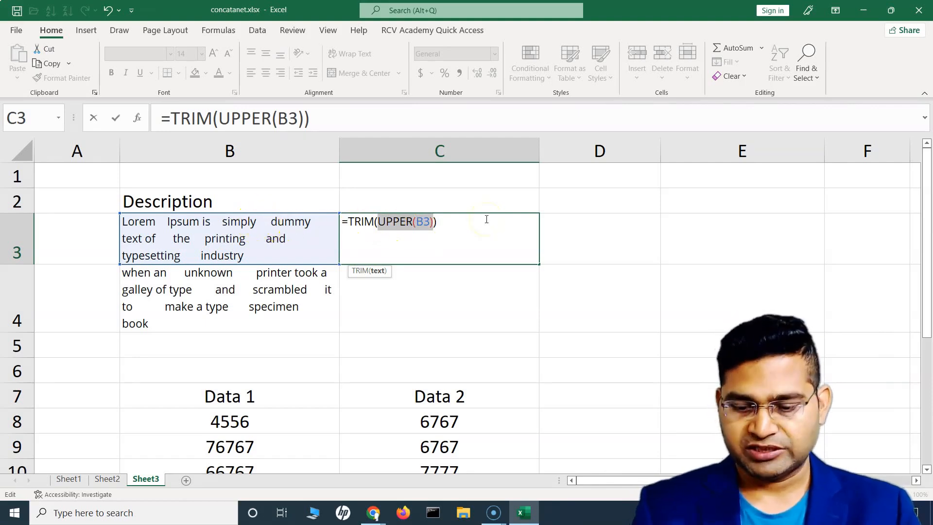
Step: Commit =TRIM(UPPER(B3)) in C3 to show the description in single-spaced capitals
key(Enter)
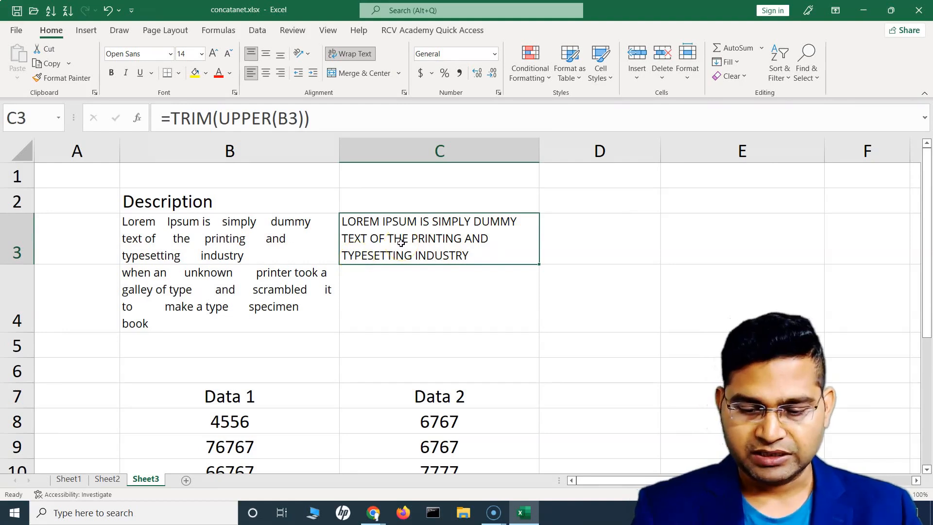
Step: Replace C3's formula with =UPPER(TRIM(B3)), reversing the nesting order
text(=UPPER()
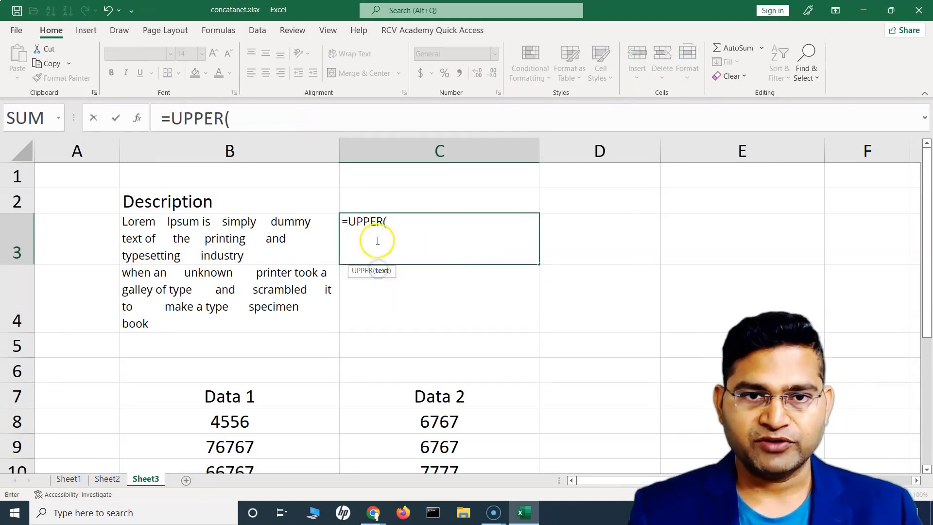
text(TRI)
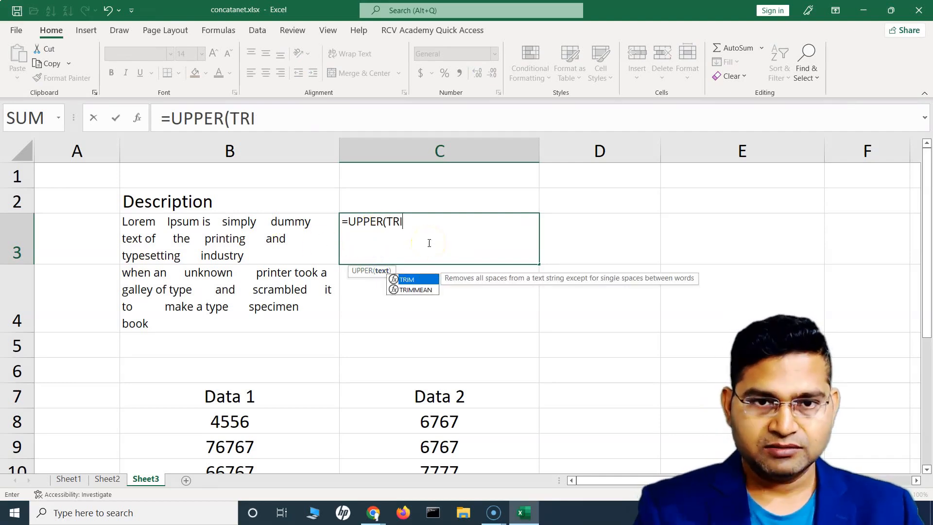
text(M()
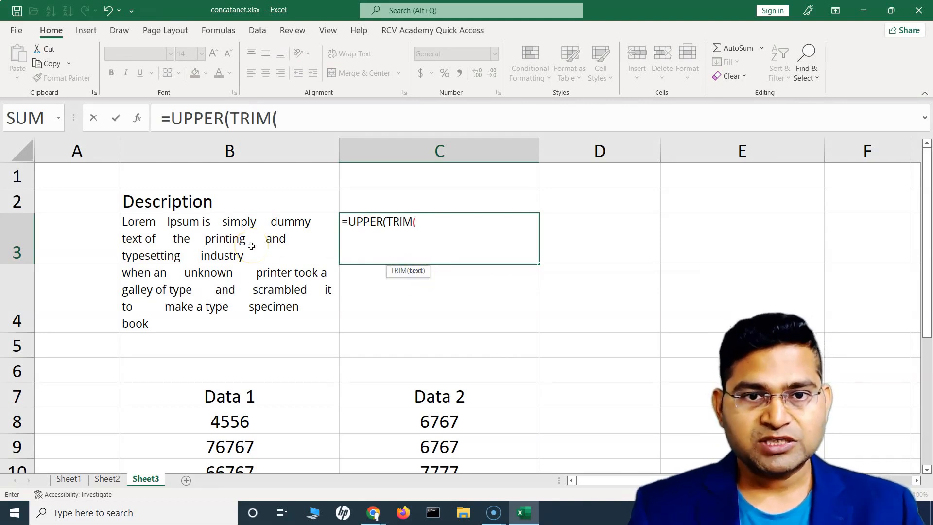
click(228, 238)
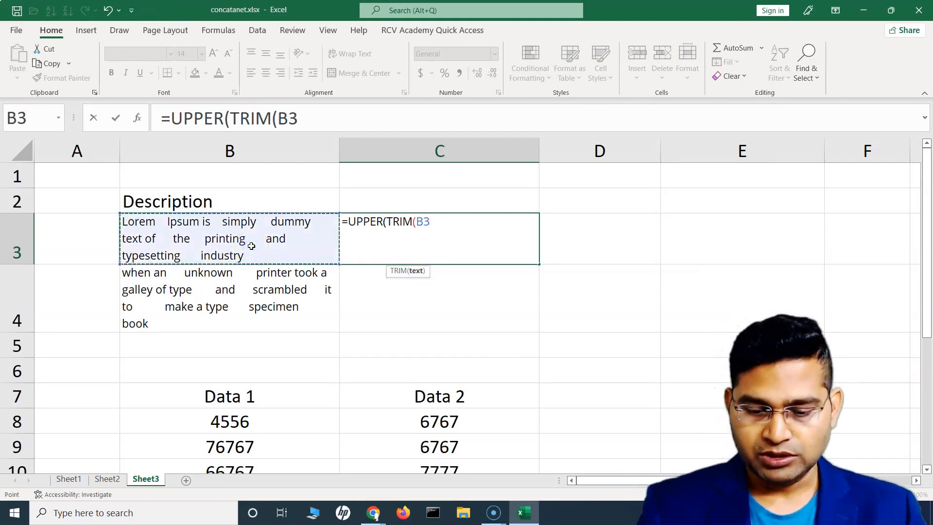
text()))
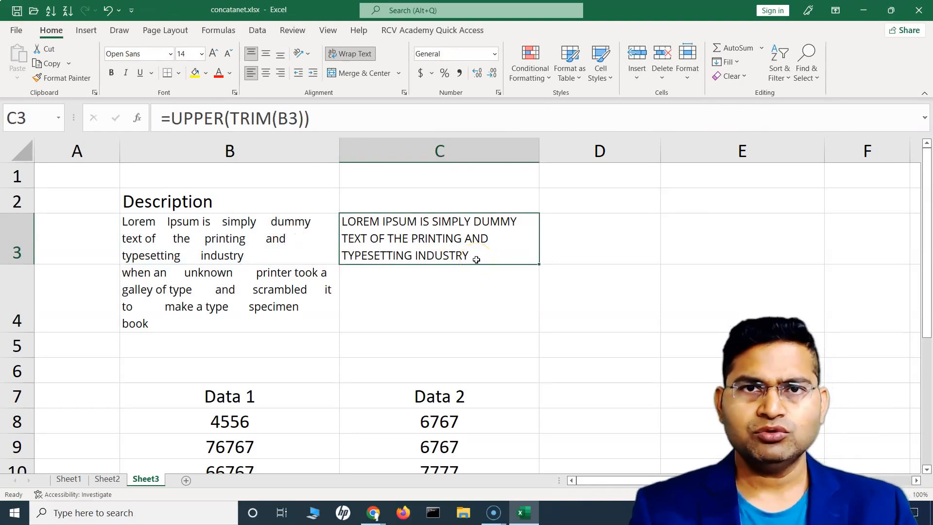
scroll(down, 3)
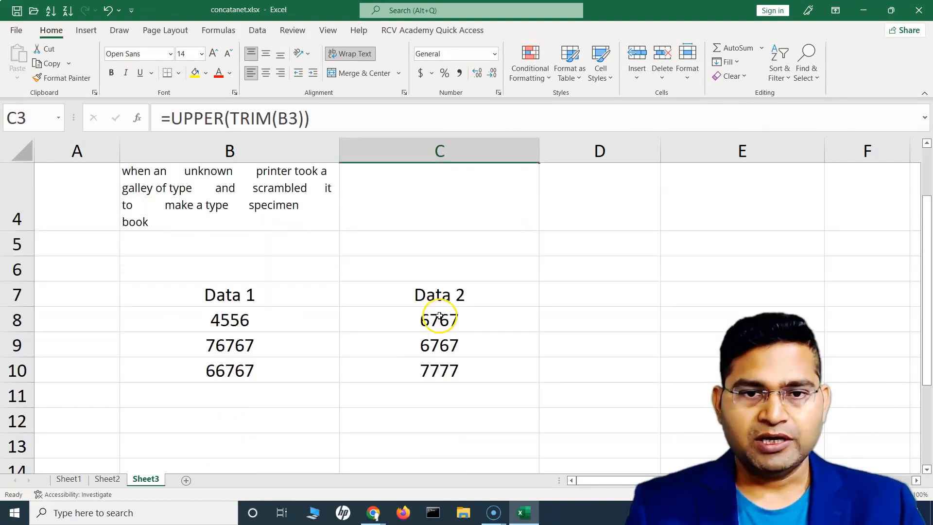
click(229, 294)
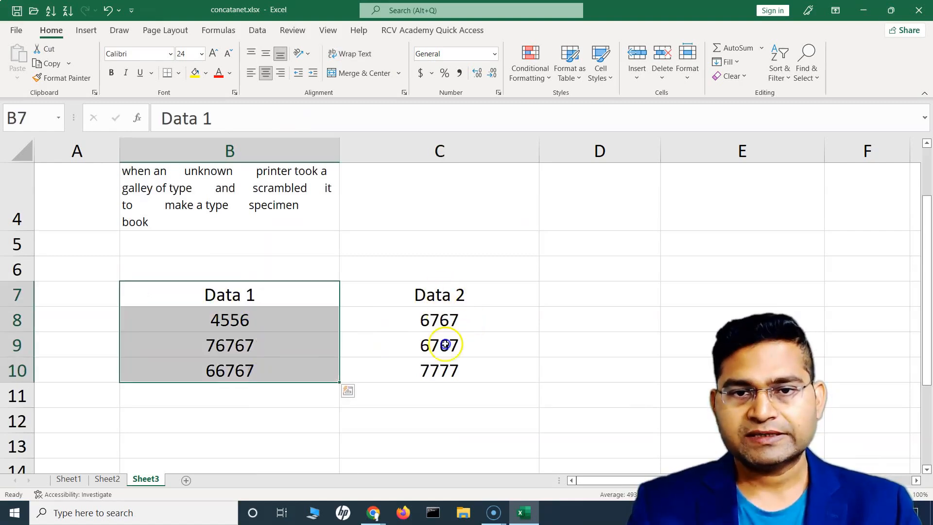
click(229, 344)
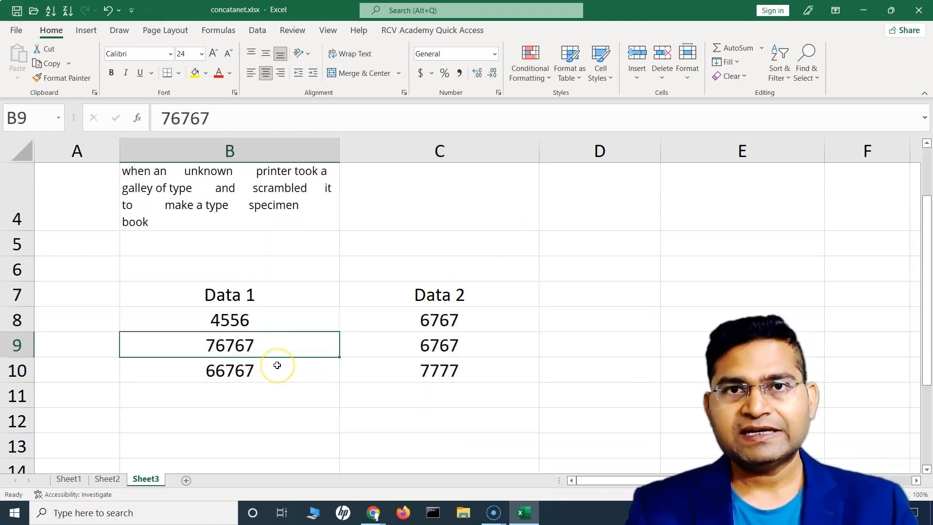
mouse_move(284, 312)
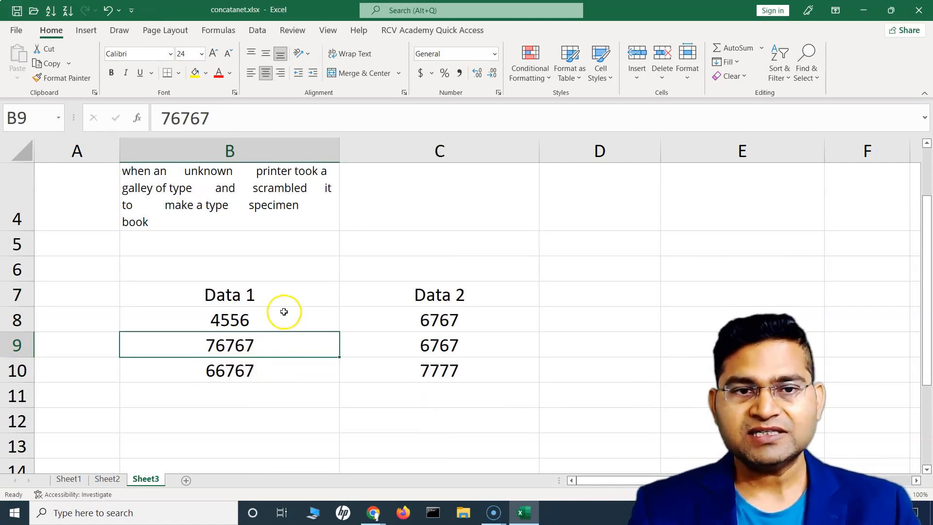
mouse_move(515, 355)
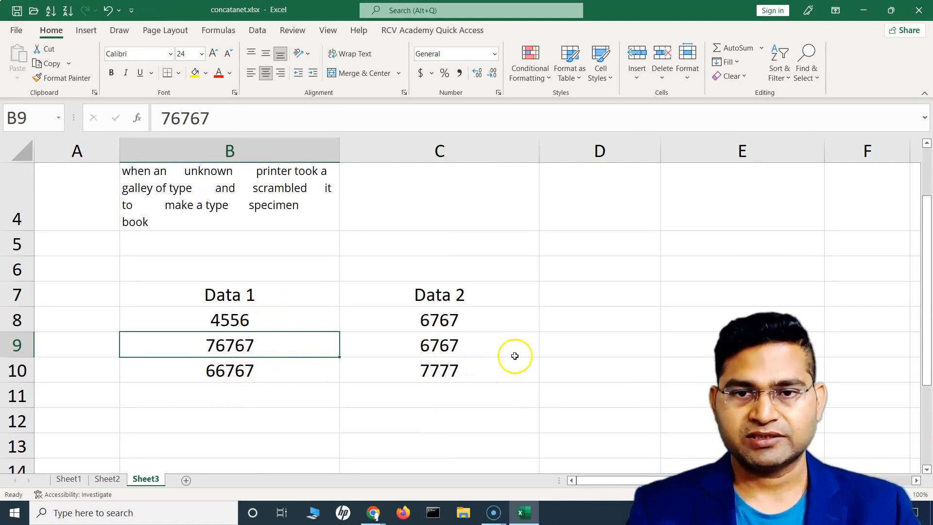
click(599, 319)
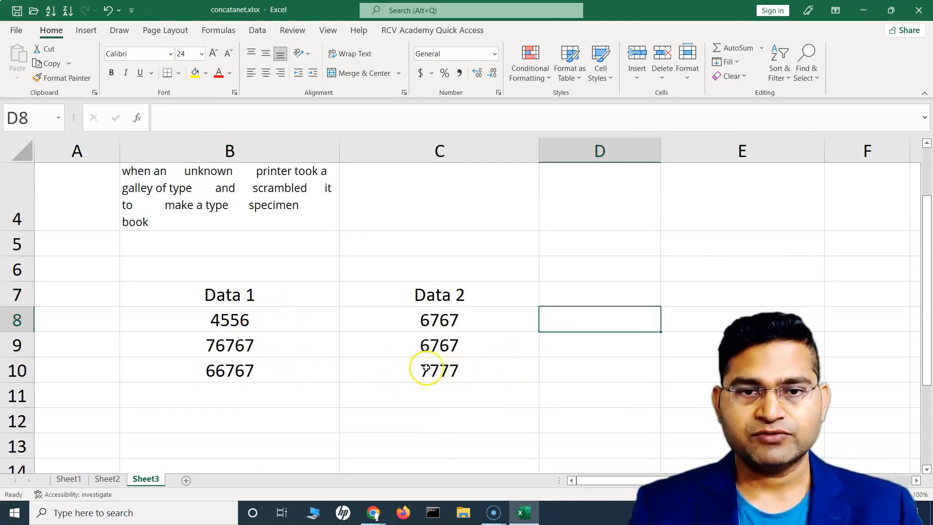
click(439, 371)
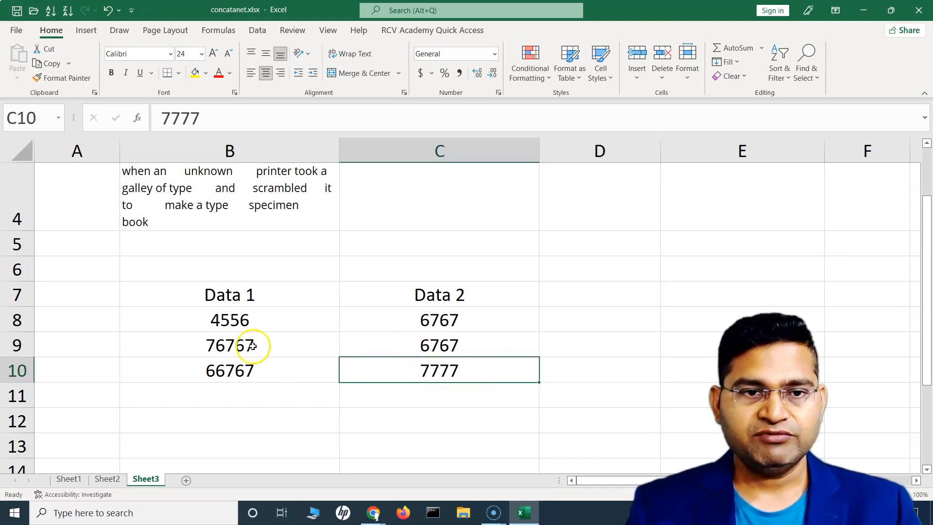
click(229, 345)
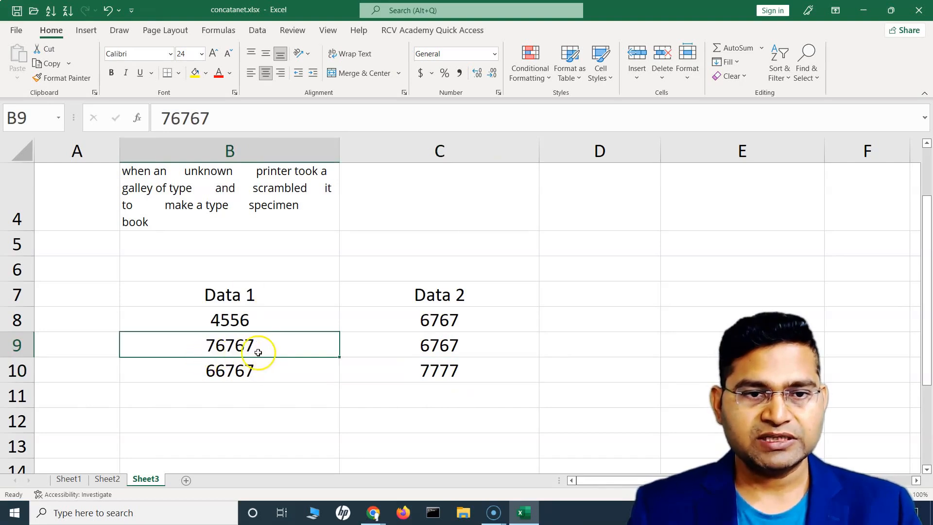
click(599, 320)
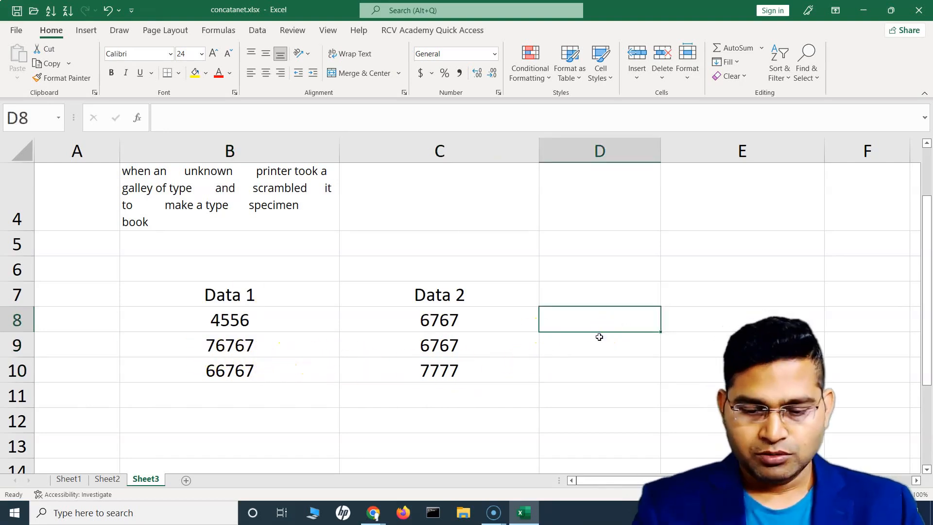
Step: Start D8's formula as =SUM(MAX(B8:B10), with a second MAX just begun
text(=)
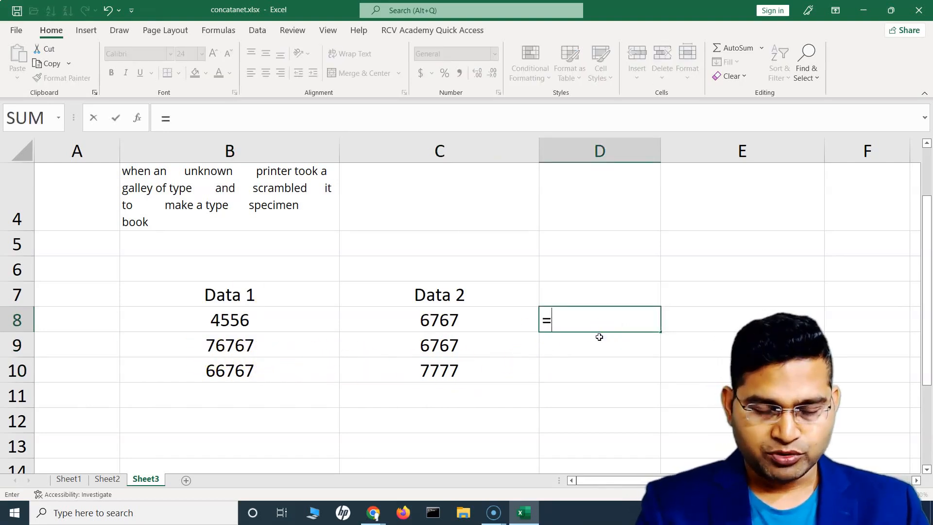
text(S)
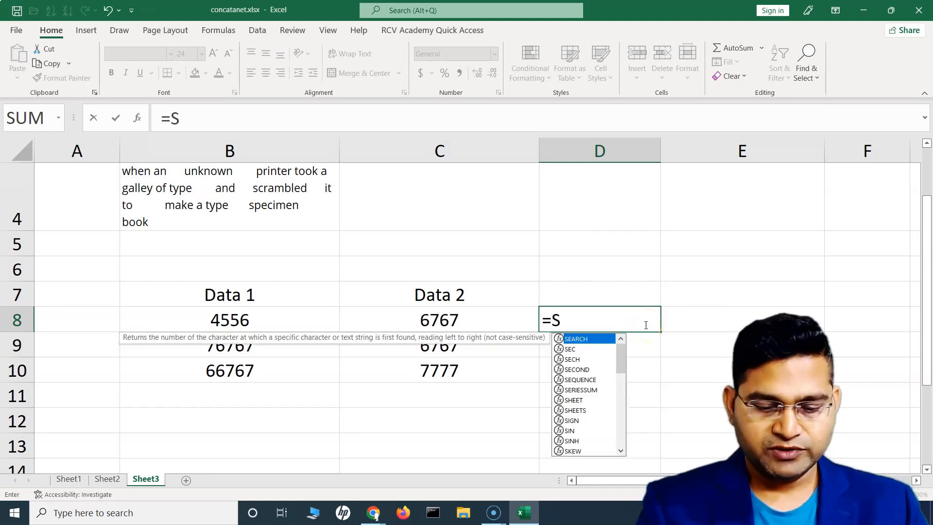
text(UM)
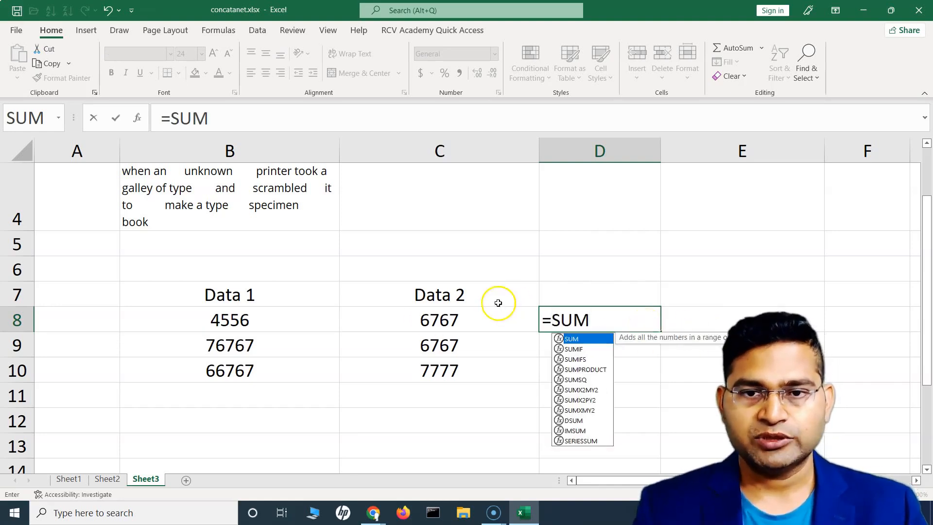
text(()
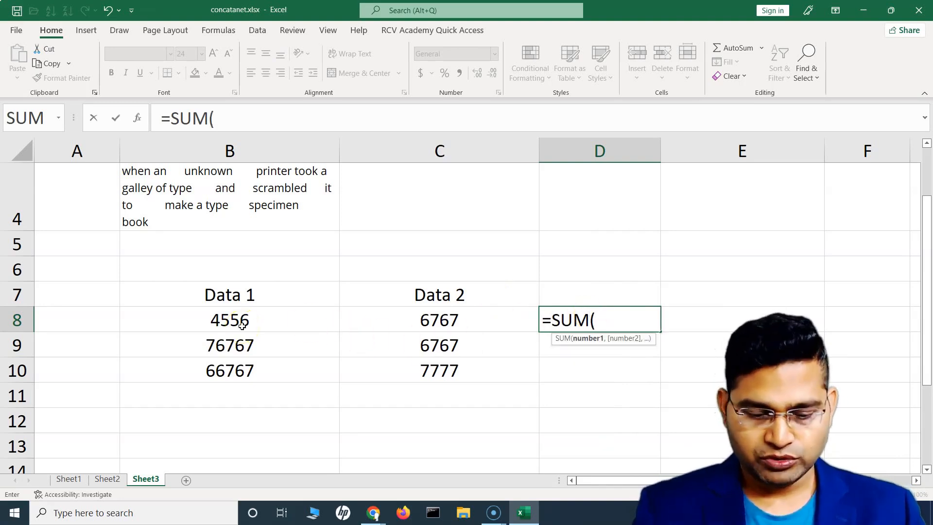
text(MAX)
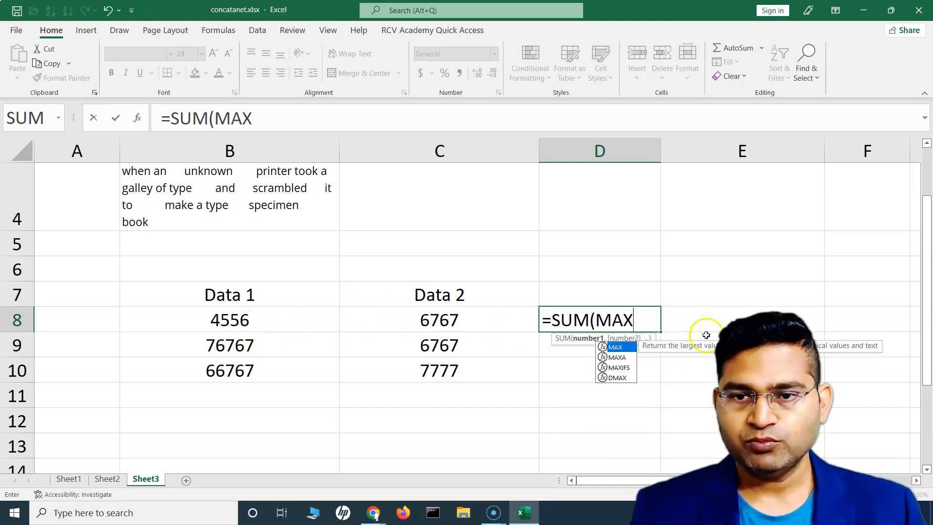
mouse_move(665, 347)
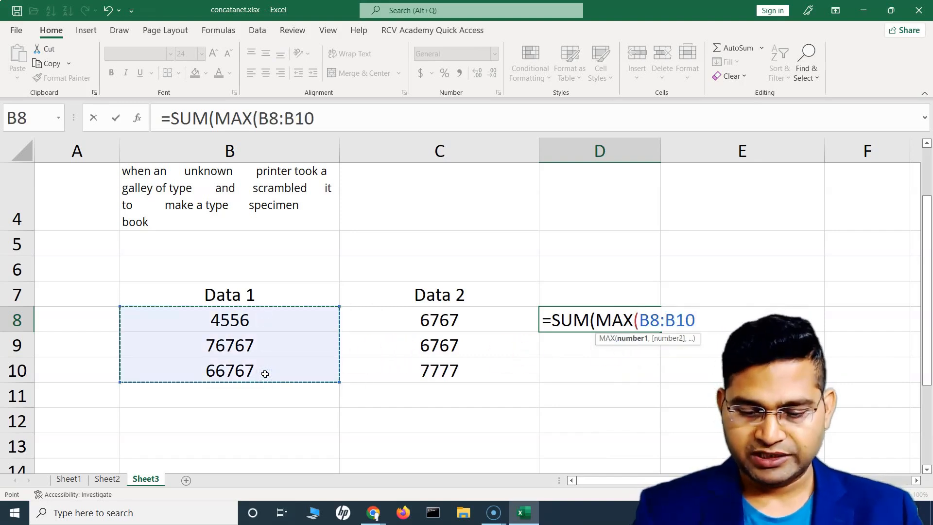
text())
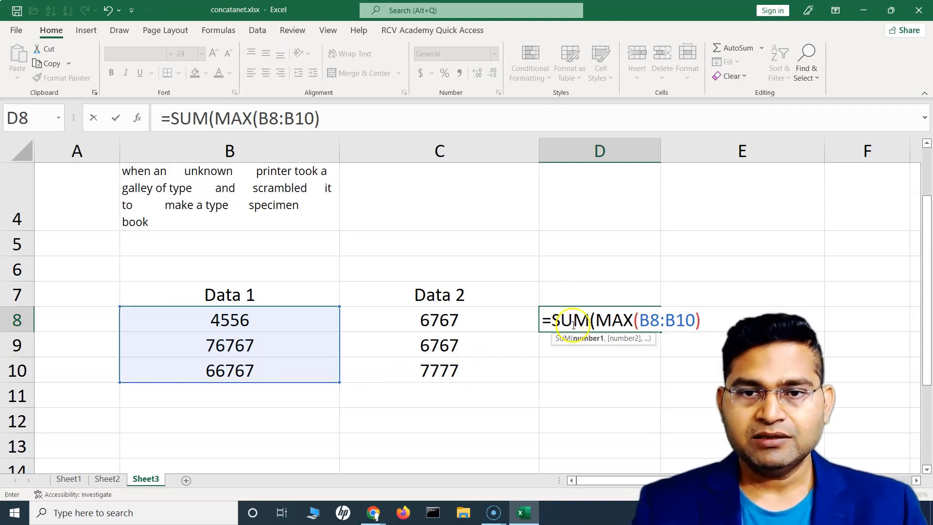
mouse_move(606, 342)
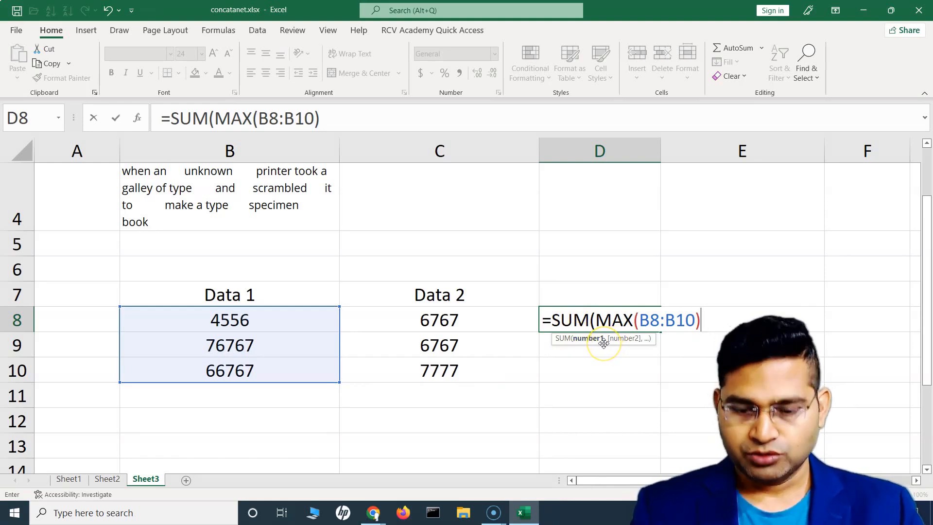
text(,)
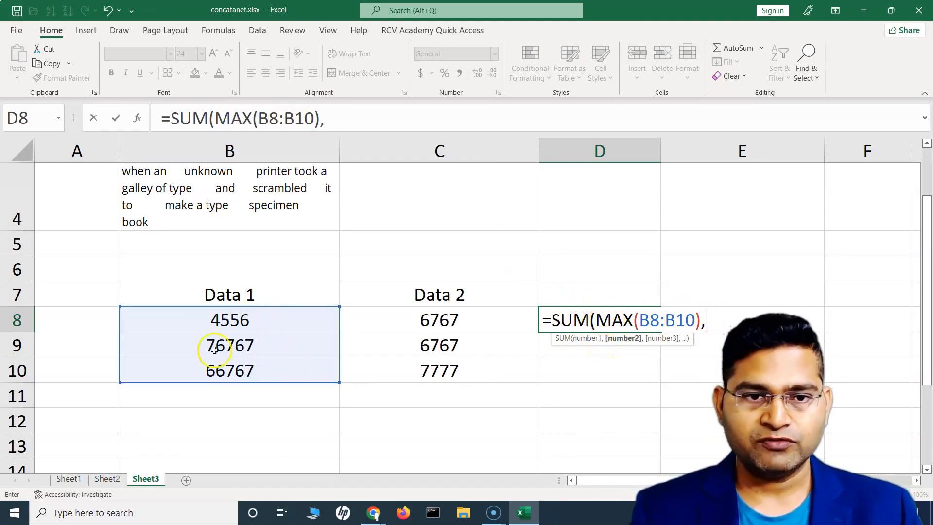
text(M)
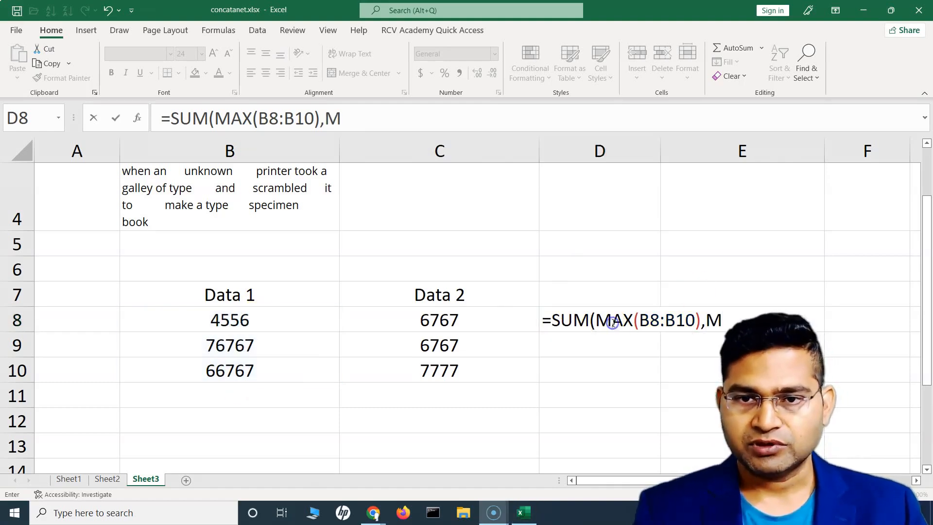
Step: Complete D8 as =SUM(MAX(B8:B10),MAX(C8:C10)), returning 84544
text(M)
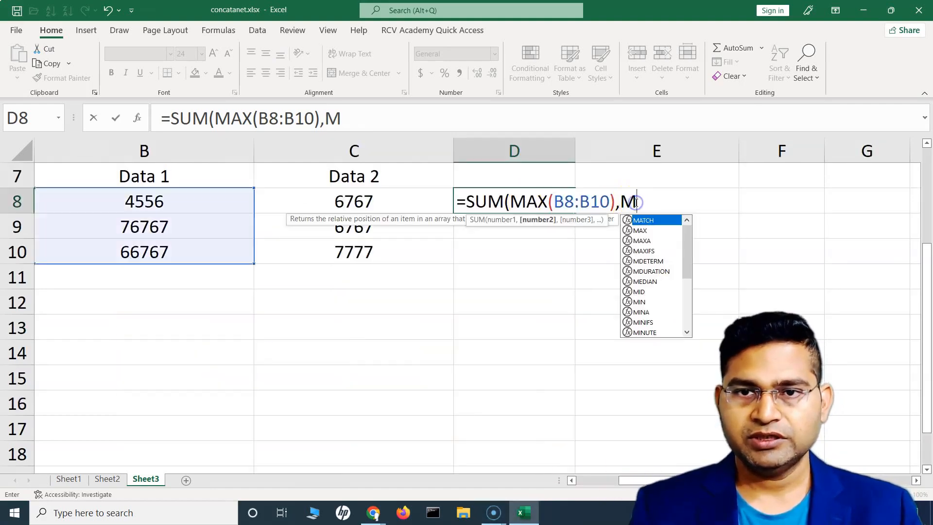
text(A)
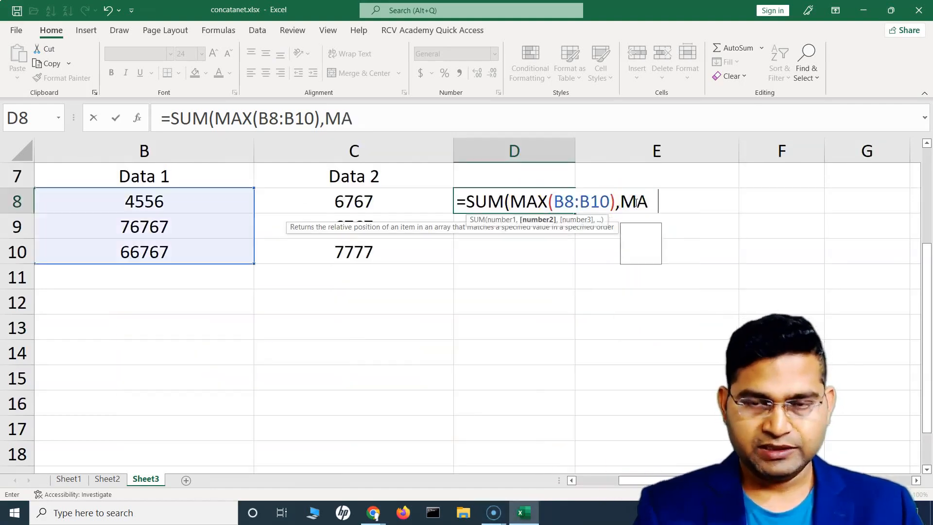
text(X)
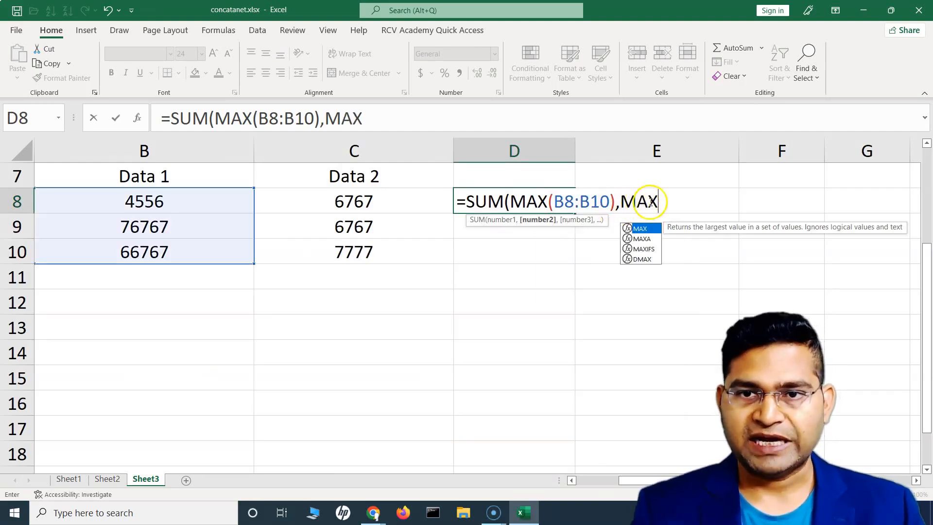
text(()
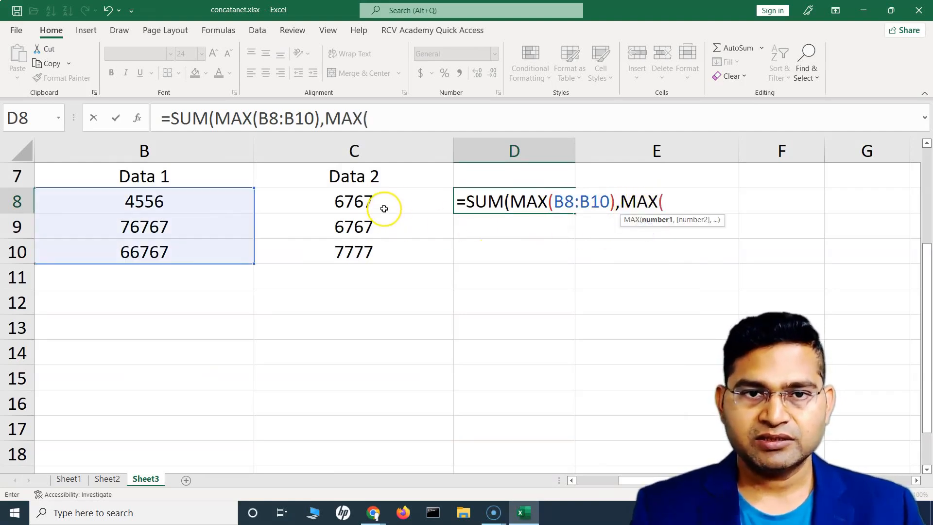
drag(353, 201, 353, 252)
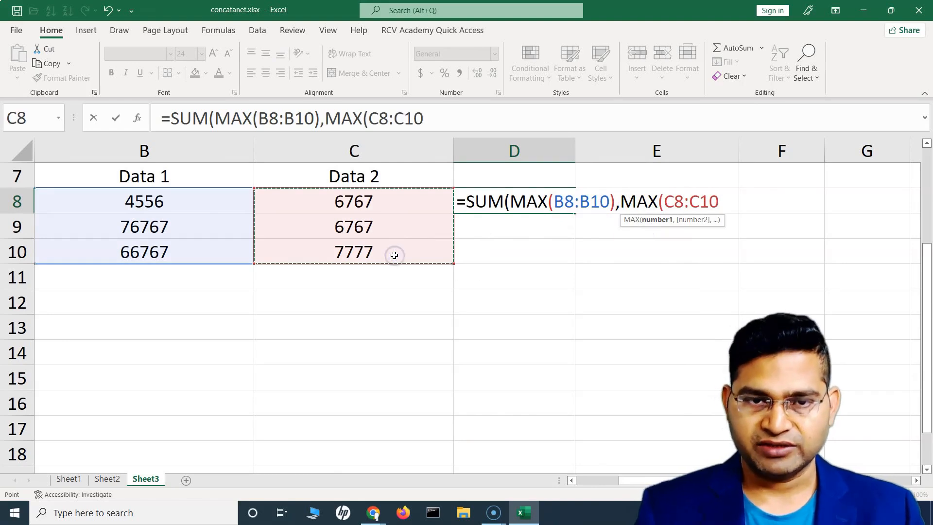
text())
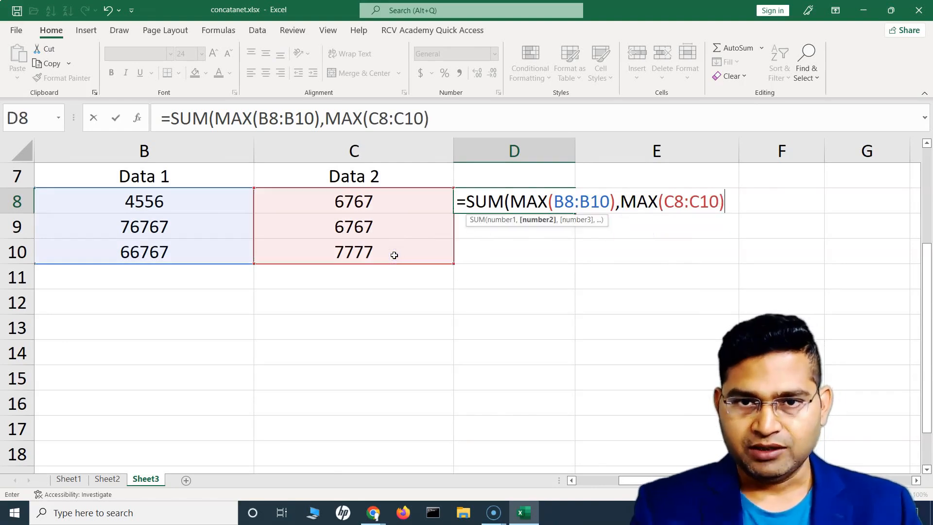
text())
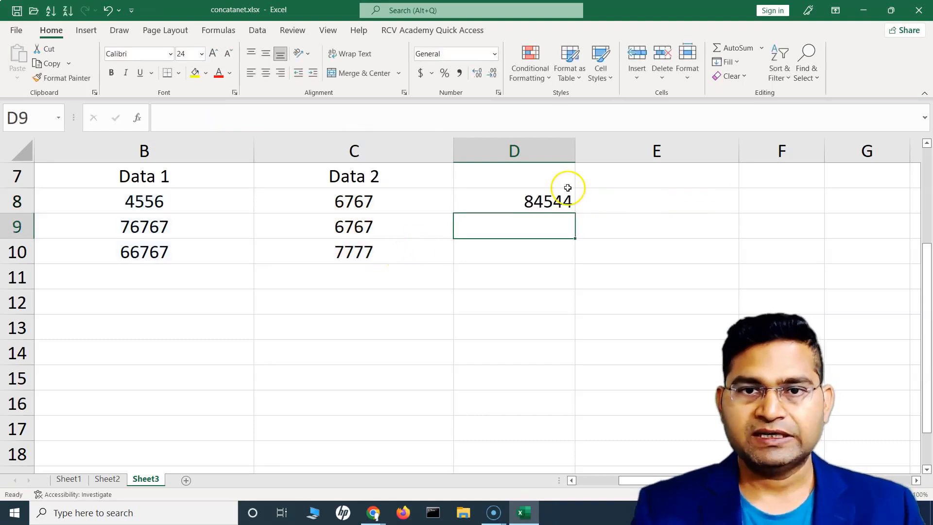
click(513, 201)
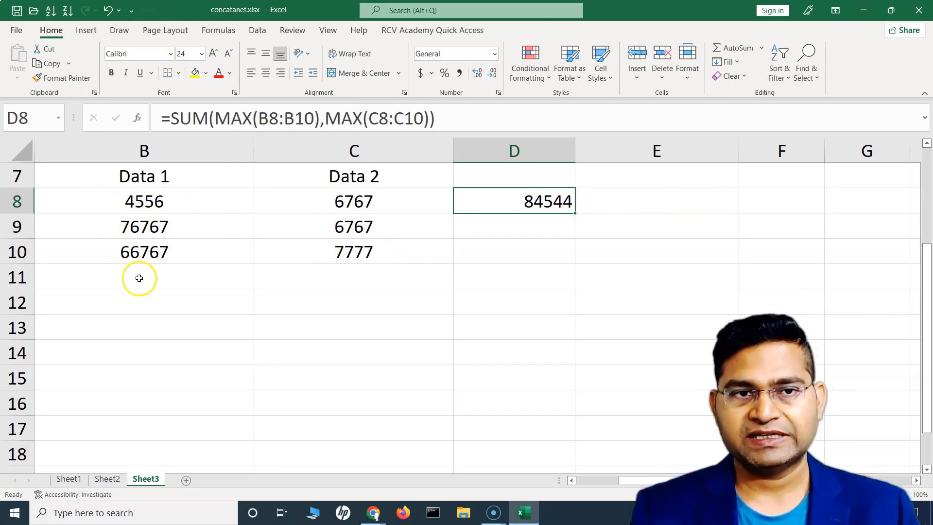
mouse_move(507, 206)
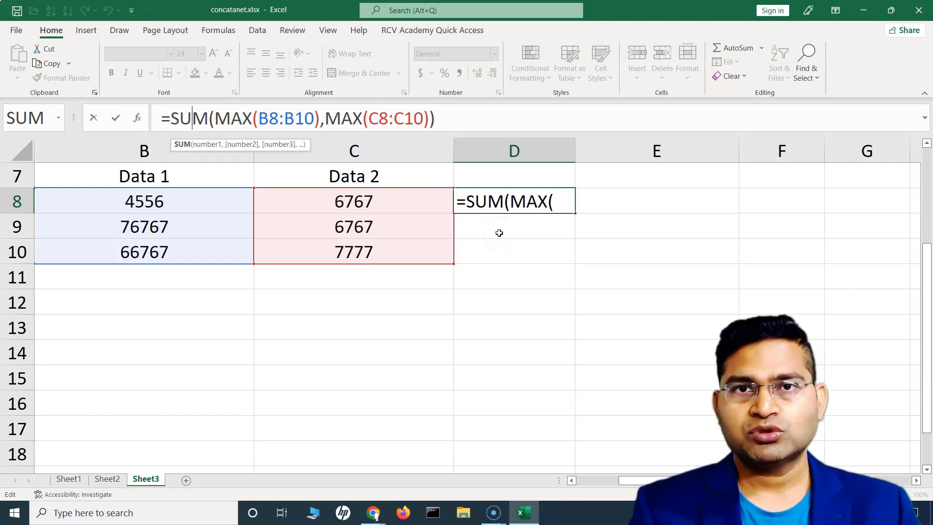
mouse_move(417, 141)
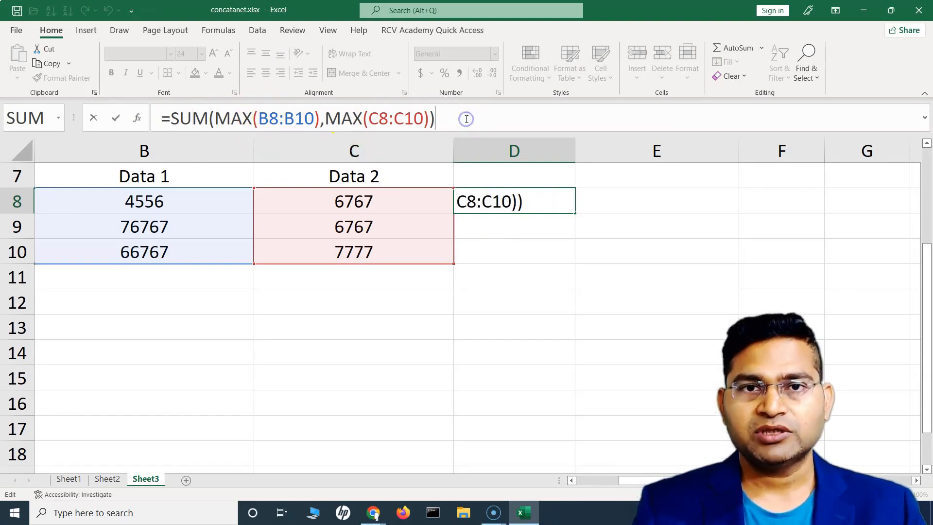
mouse_move(466, 119)
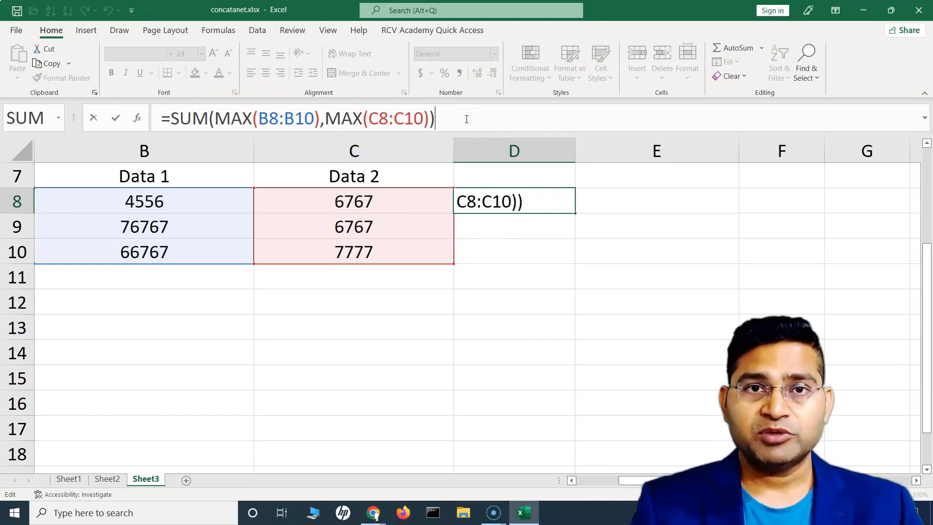